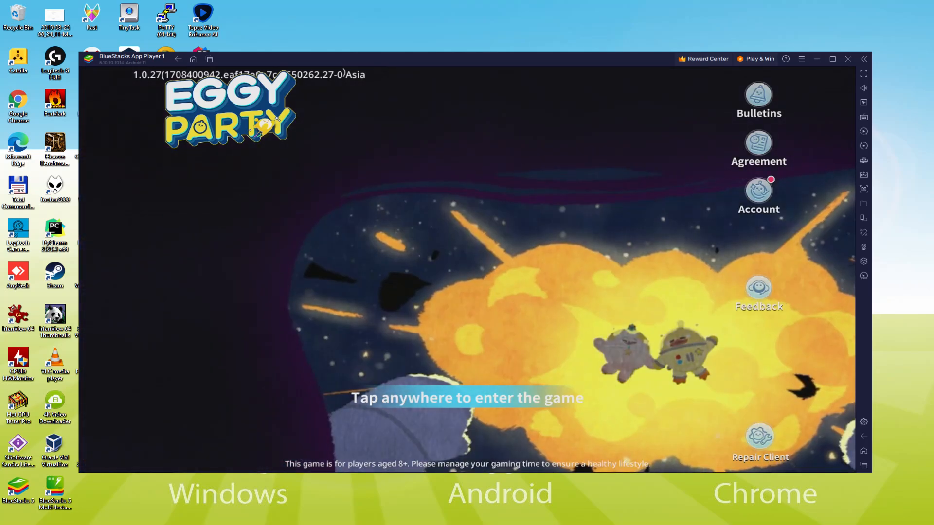
Enter Eggy Party from its title screen and dye the egg character's outfit teal.
left_click(466, 398)
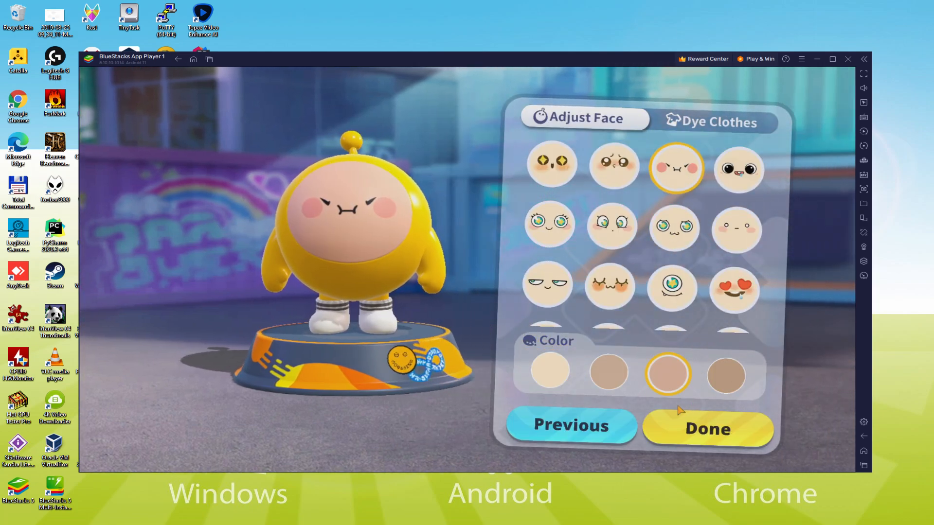
left_click(716, 123)
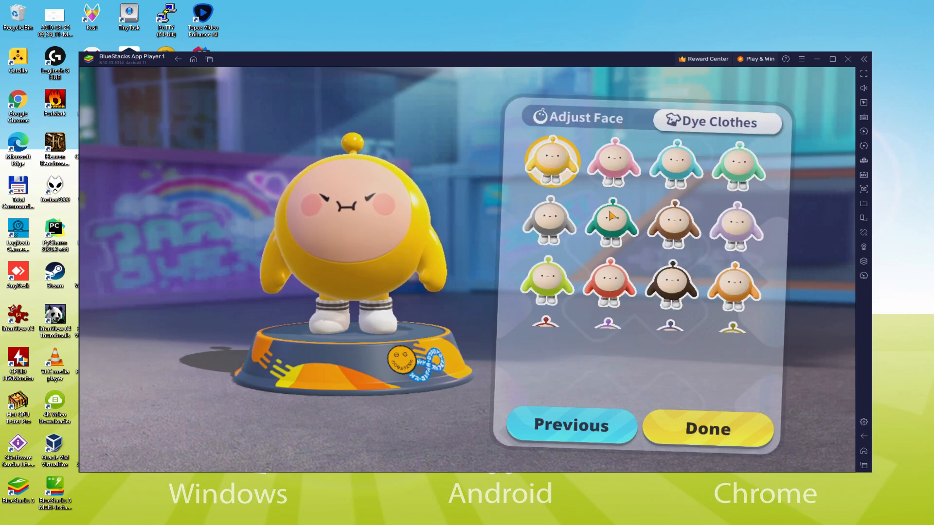
left_click(611, 225)
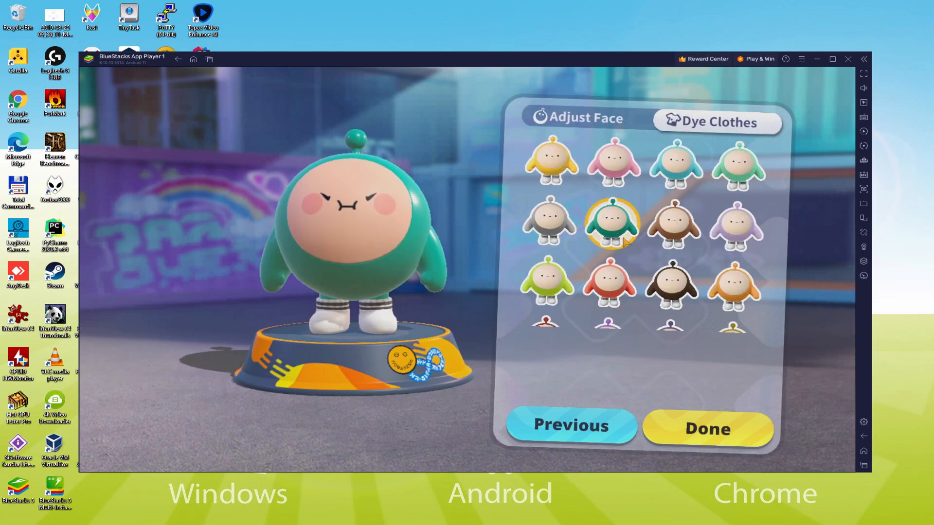
left_click(676, 166)
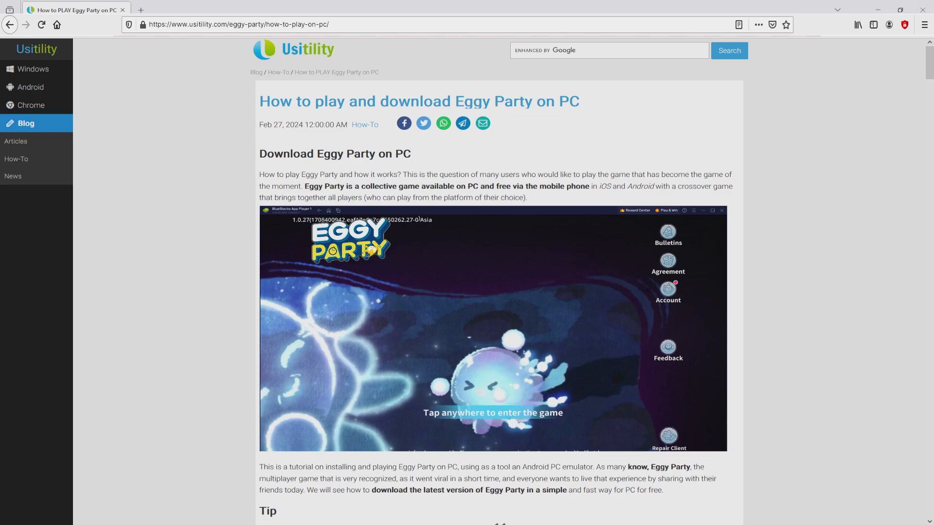
Follow the Usitility article's Download Game on PC link to the BlueStacks page.
scroll("down", 3)
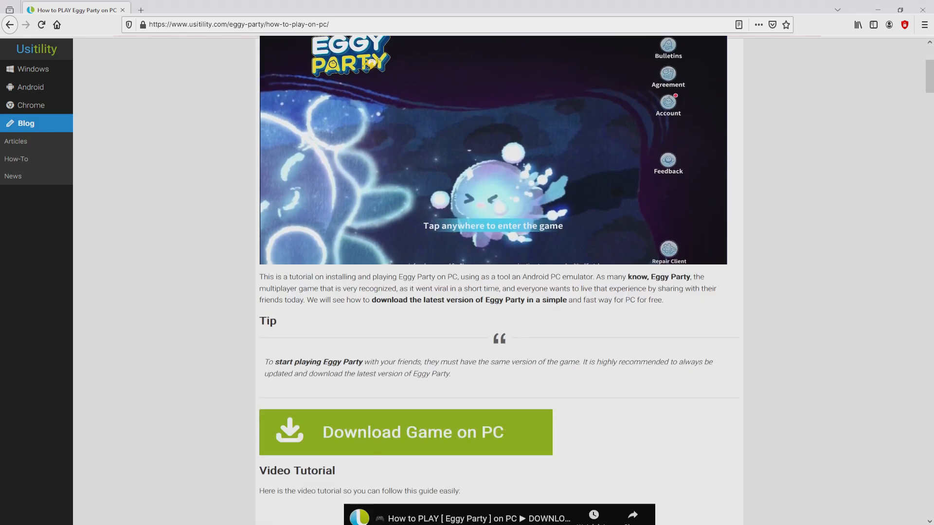
left_click(406, 432)
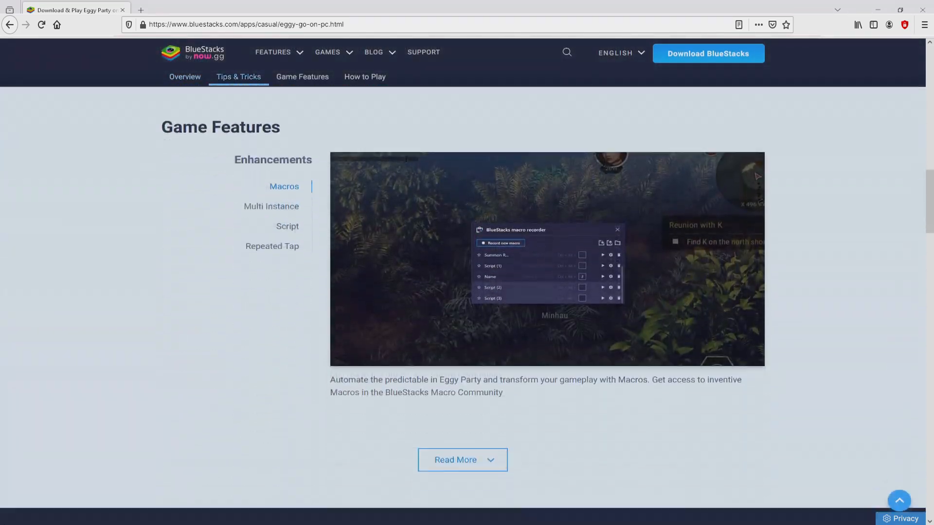
Review the Multi Instance and Script enhancement features, then return to the Eggy Party overview.
left_click(270, 224)
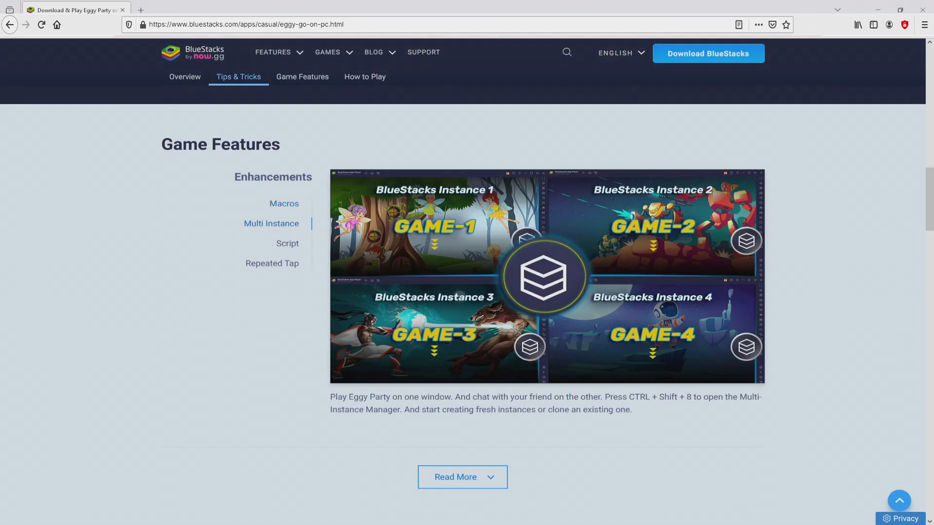
left_click(287, 243)
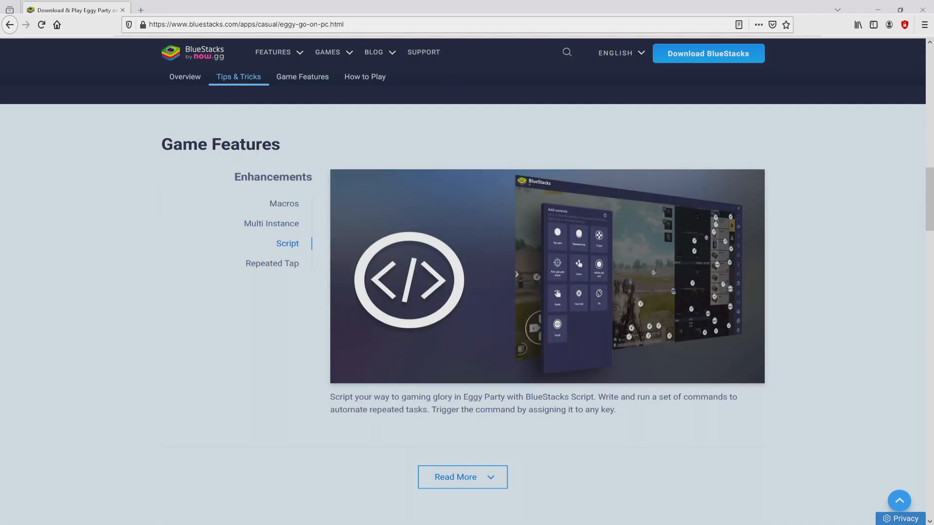
left_click(272, 263)
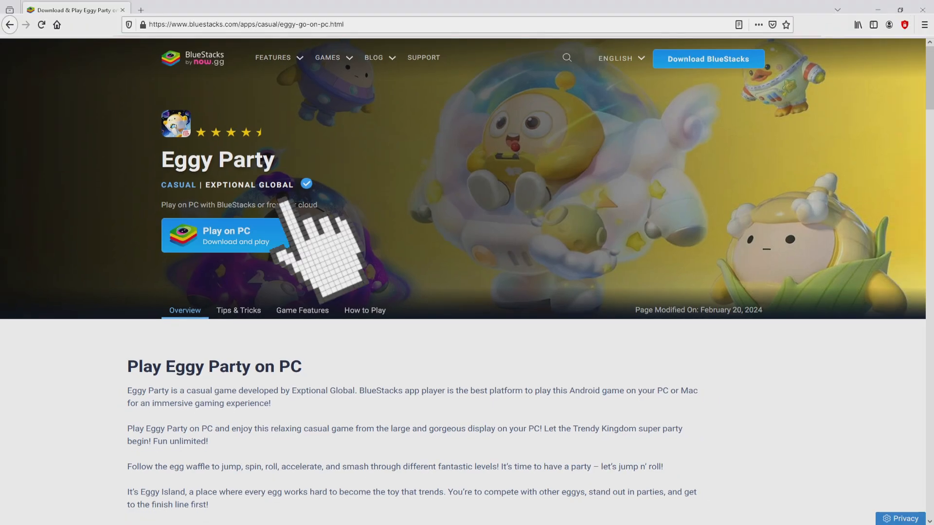
Download BlueStacks via Play on PC and launch the downloaded installer.
left_click(250, 235)
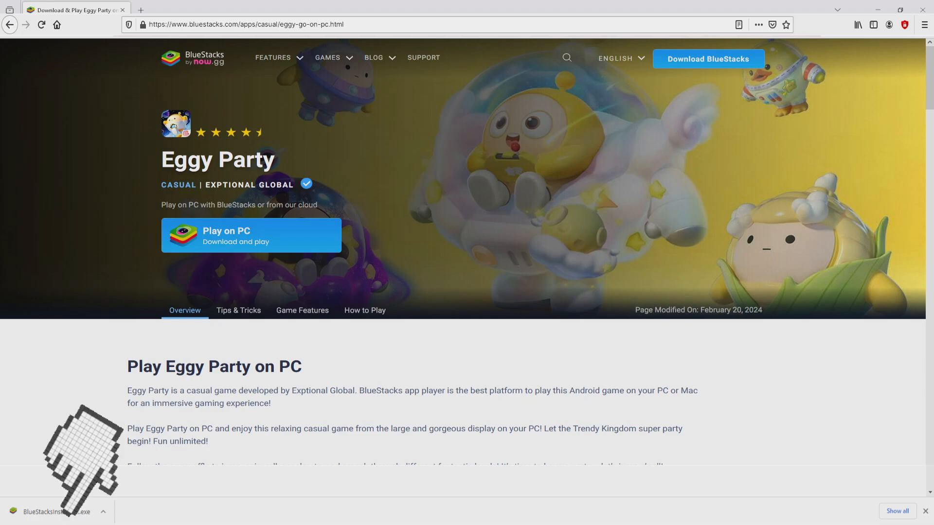
left_click(58, 510)
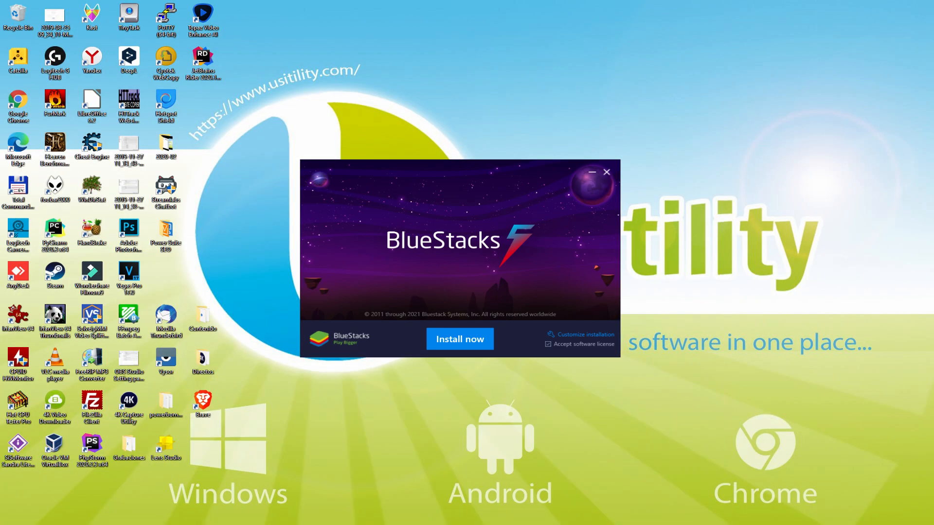
left_click(459, 339)
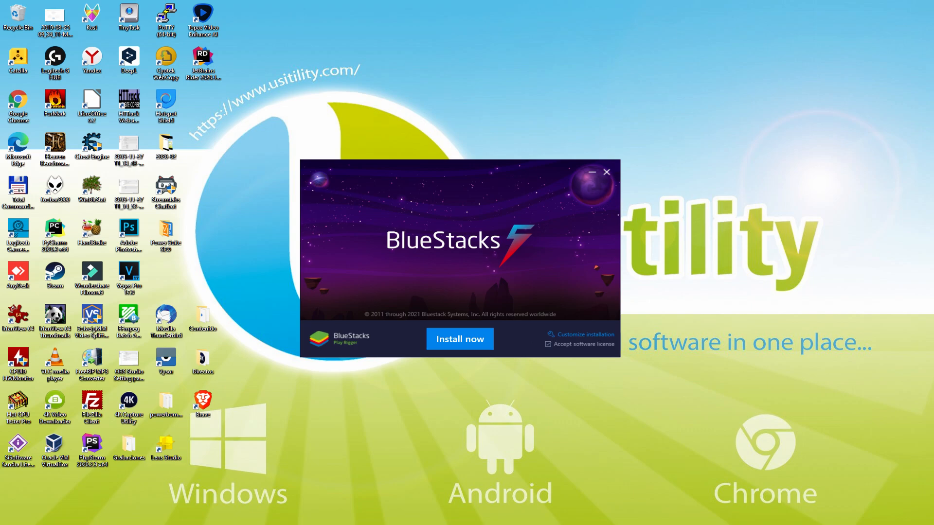
mouse_move(573, 333)
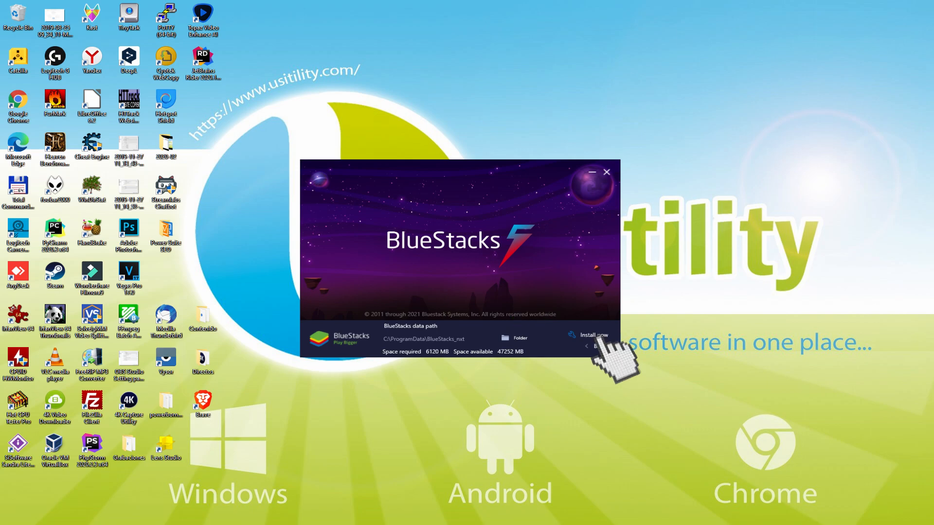
left_click(593, 335)
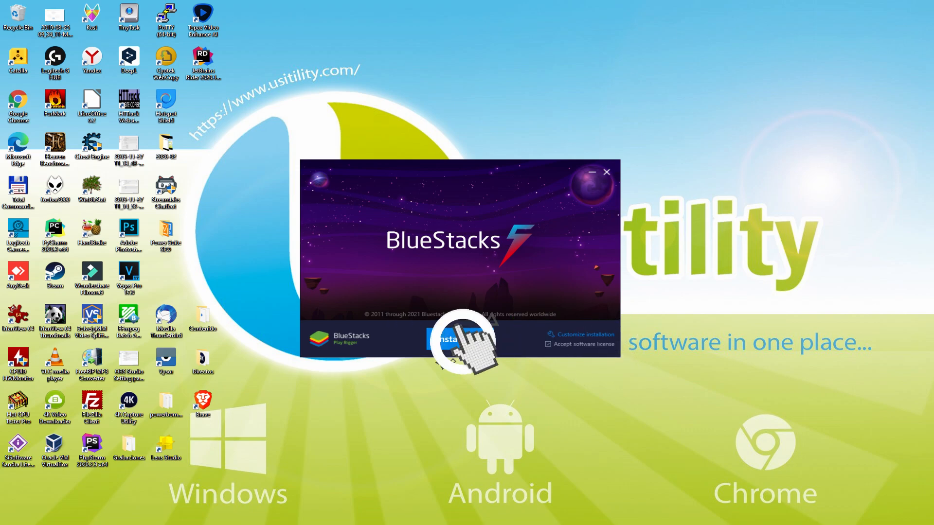
left_click(456, 341)
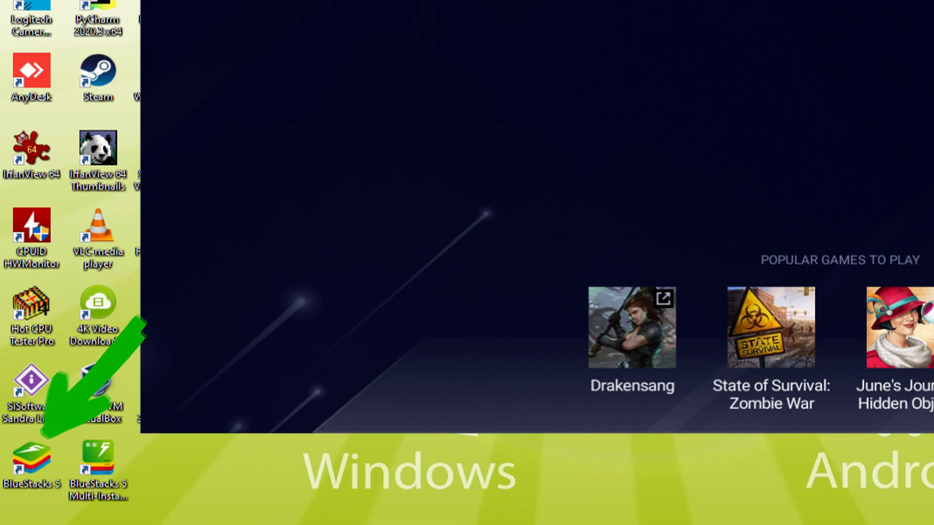
Launch BlueStacks 5 from its desktop shortcut.
double_click(32, 461)
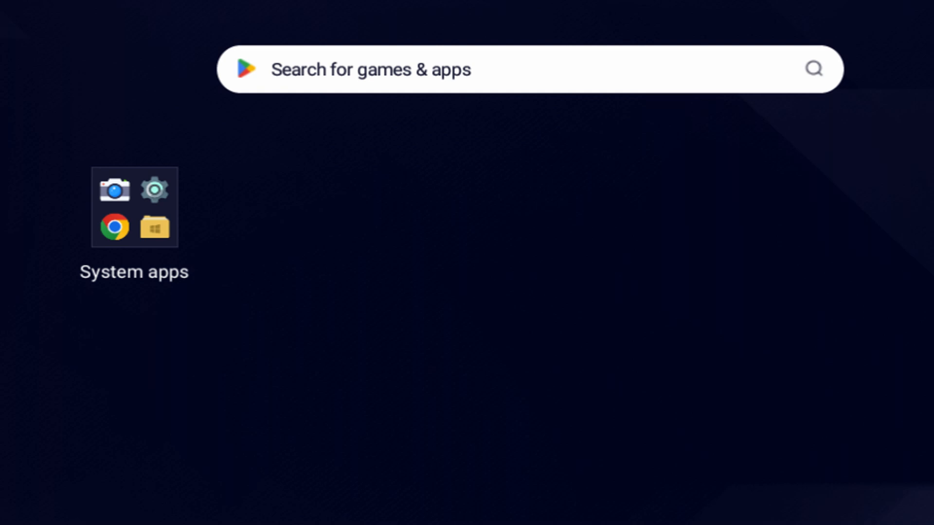
Launch the Play Store from the System apps folder.
left_click(135, 207)
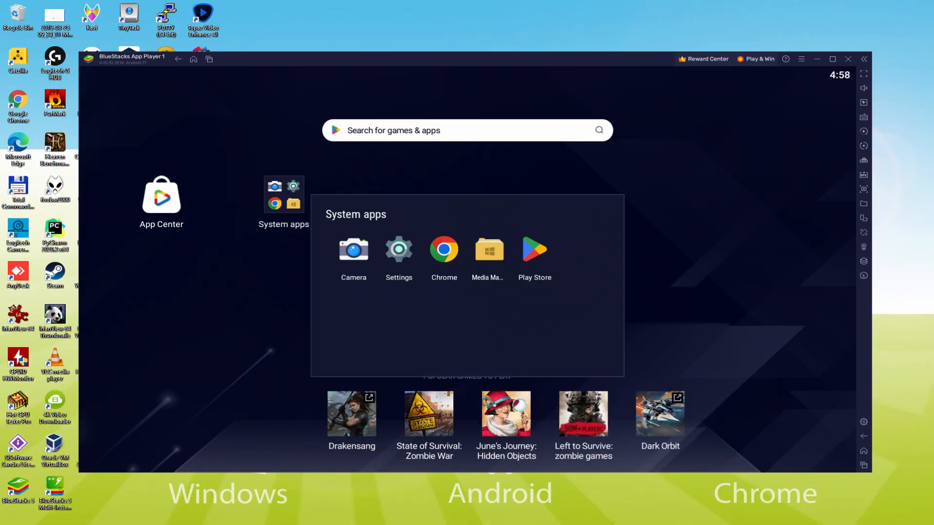
left_click(535, 249)
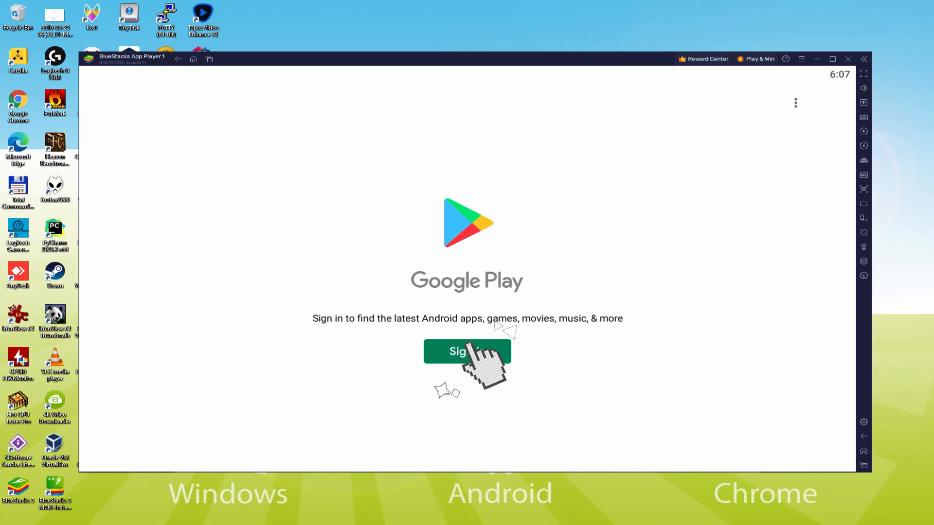
Start the Google Play sign-in to reach the Google account page.
left_click(467, 352)
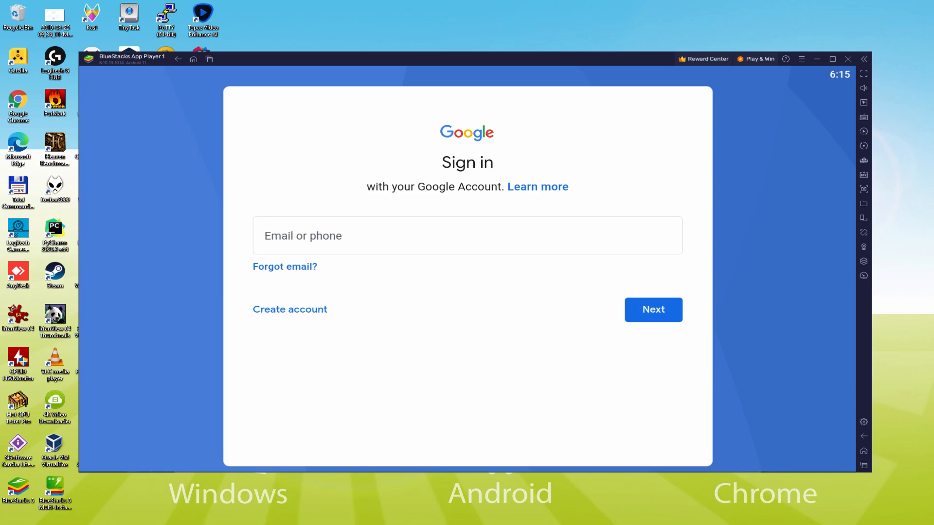
Enter the Google account credentials to reach the Welcome page with the terms of service.
left_click(654, 310)
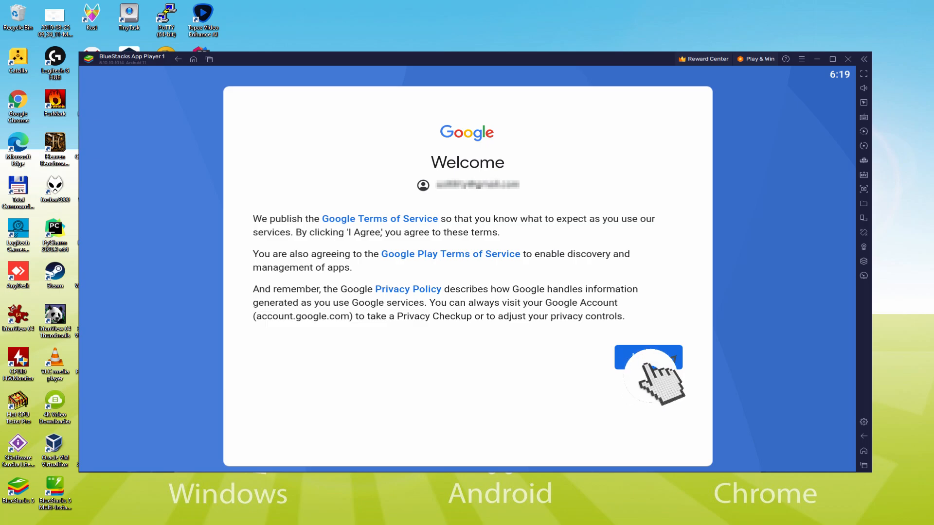
Agree to Google's terms, turn off Back up to Google Drive, and accept the services settings.
left_click(648, 358)
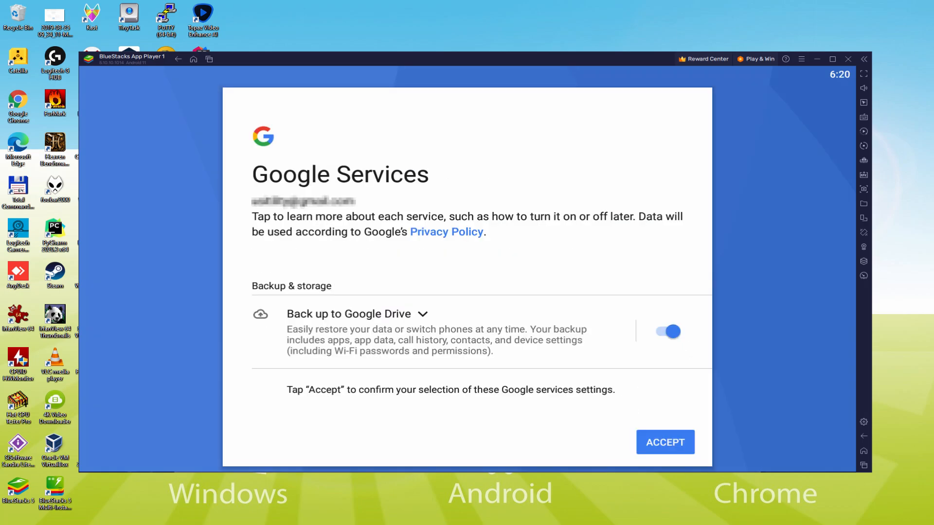
left_click(666, 332)
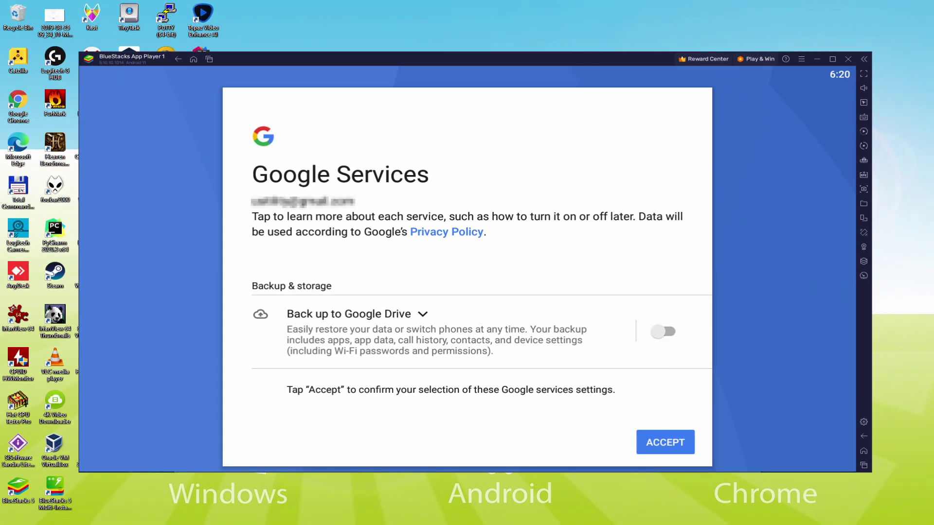
left_click(666, 442)
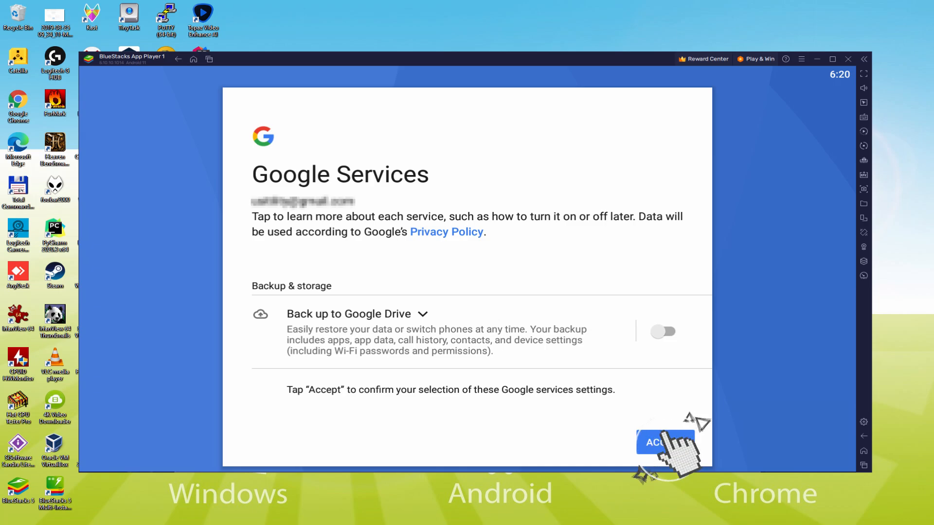
left_click(661, 444)
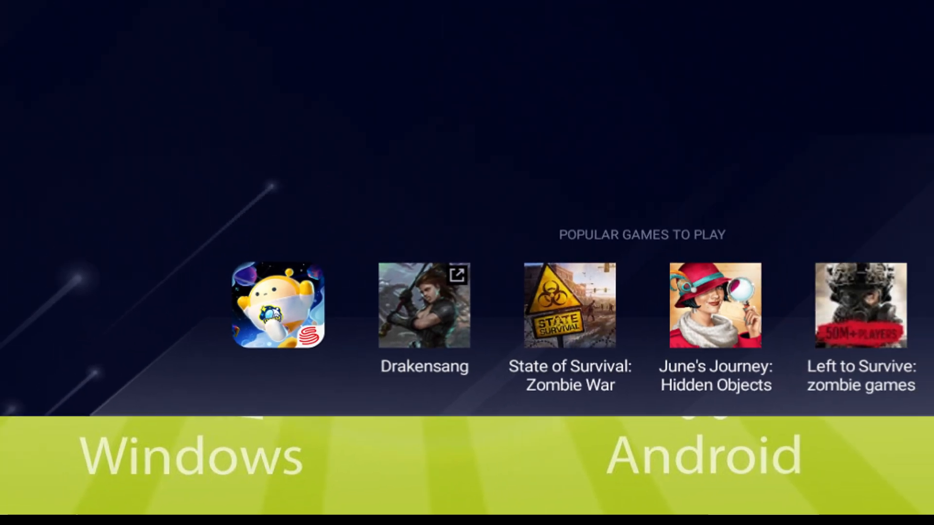
Install Eggy Party from its Play Store page under Popular Games to Play.
left_click(279, 308)
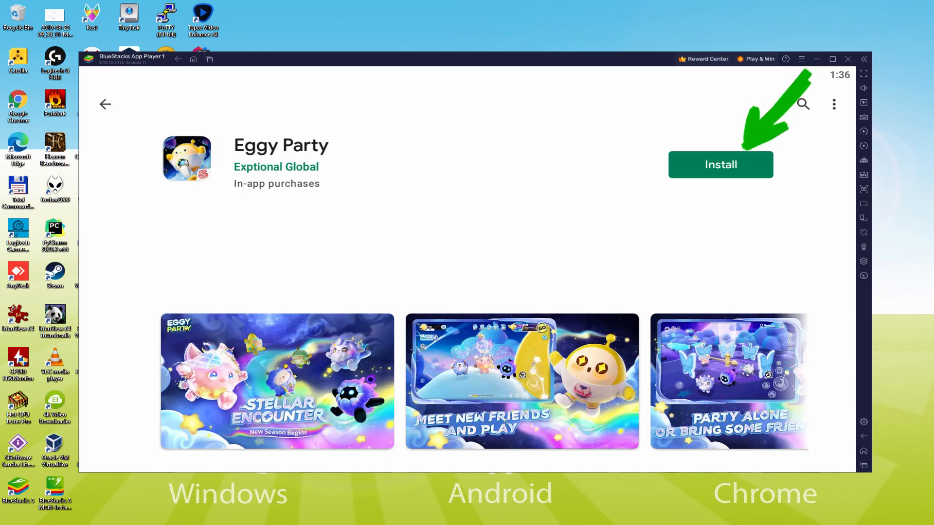
left_click(721, 164)
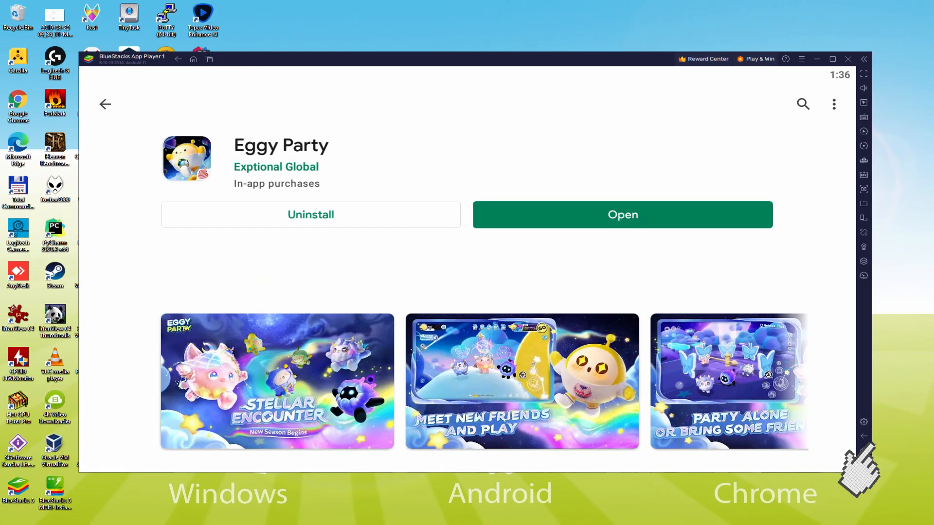
Return to the home screen and launch Eggy Party from its icon.
left_click(105, 105)
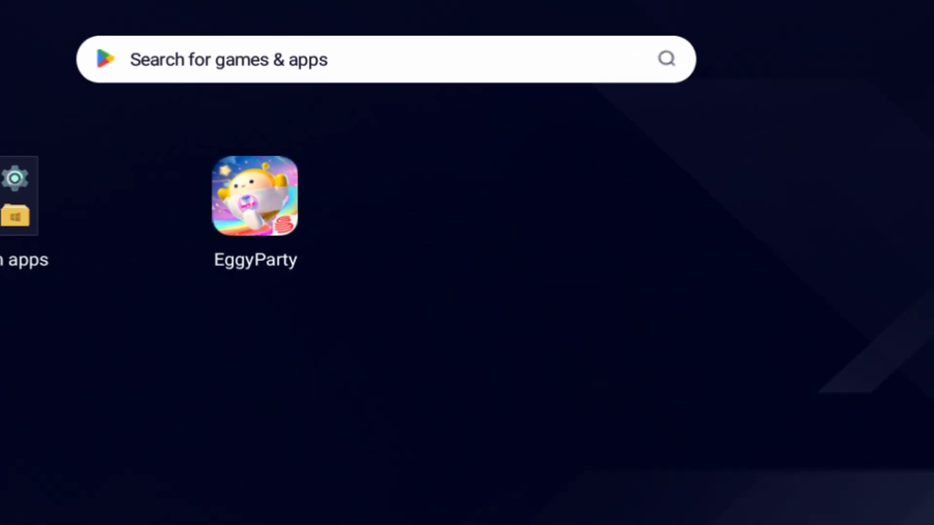
left_click(255, 203)
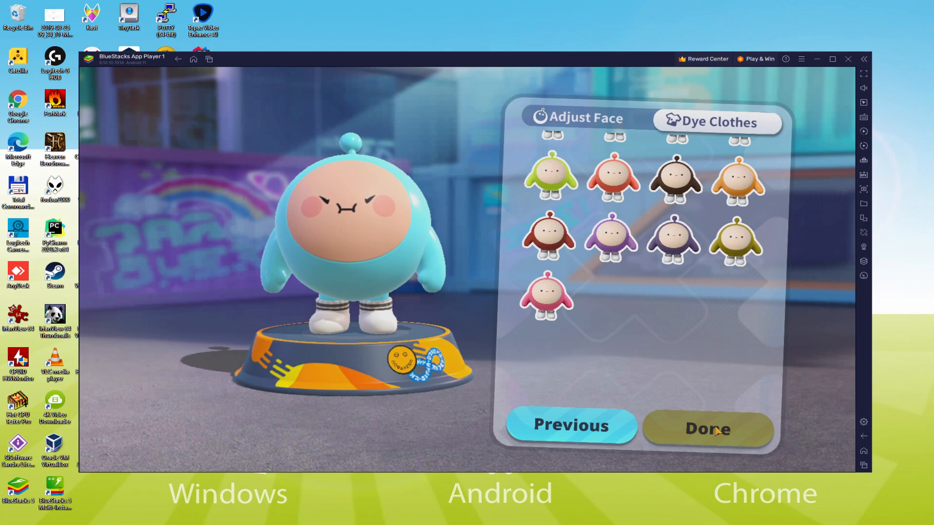
Confirm the character's look with Done on the Dye Clothes screen.
left_click(708, 430)
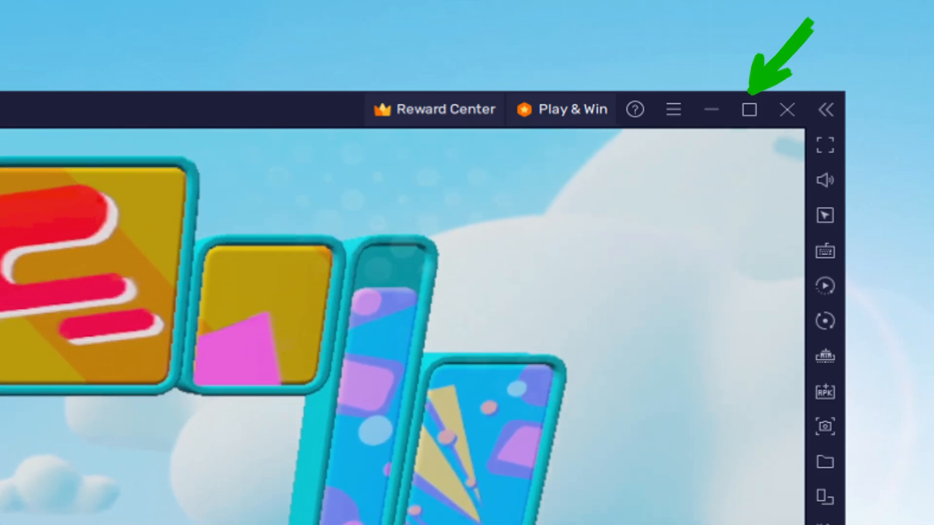
Maximize the emulator window and tap past the hold-device and joystick tutorial prompts.
left_click(749, 109)
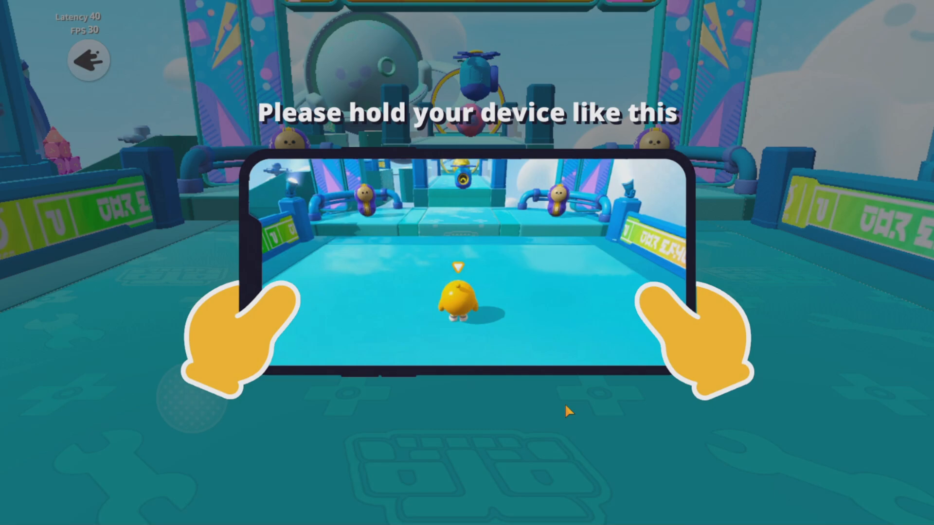
left_click(568, 411)
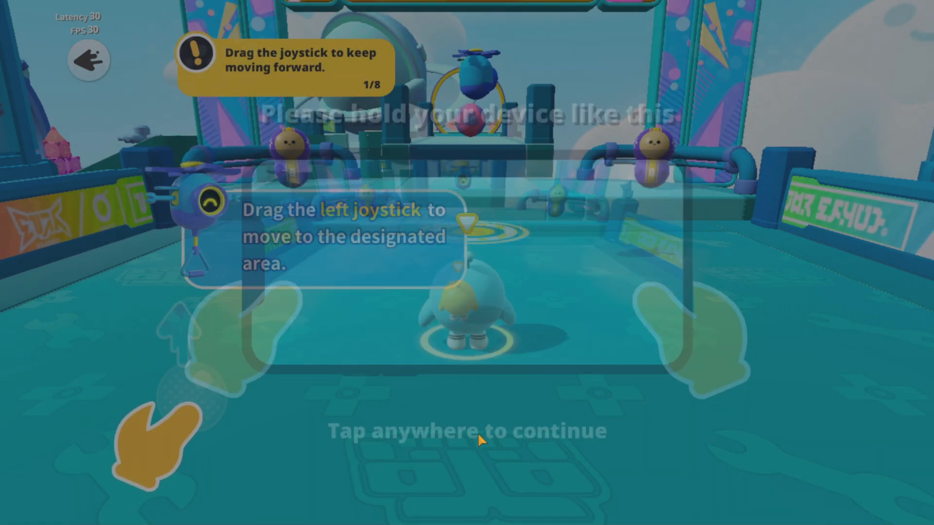
left_click(481, 442)
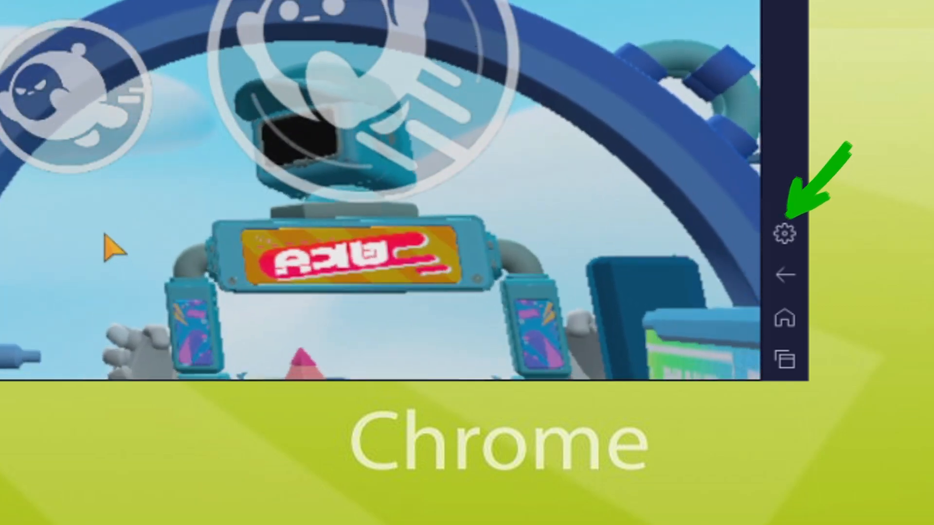
View the emulator's Device settings from the gear icon, then close Settings and resume the tutorial.
left_click(782, 233)
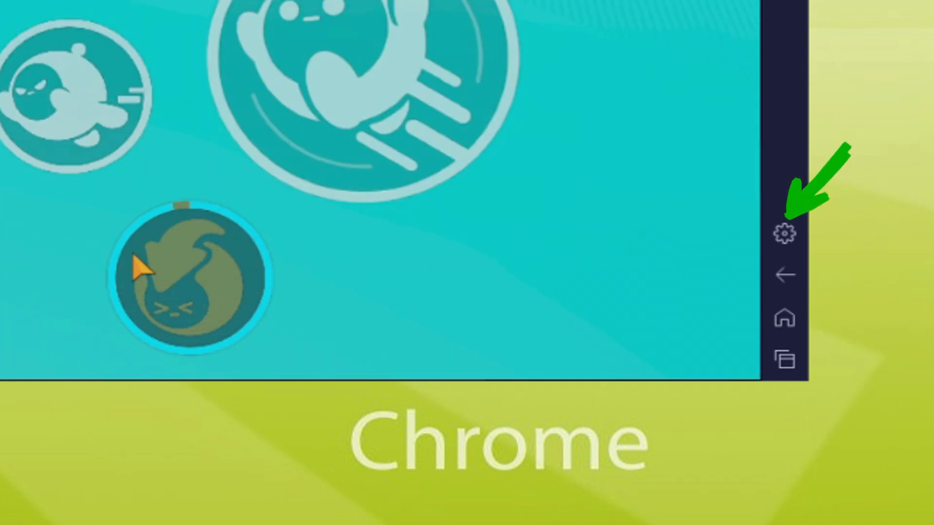
left_click(783, 235)
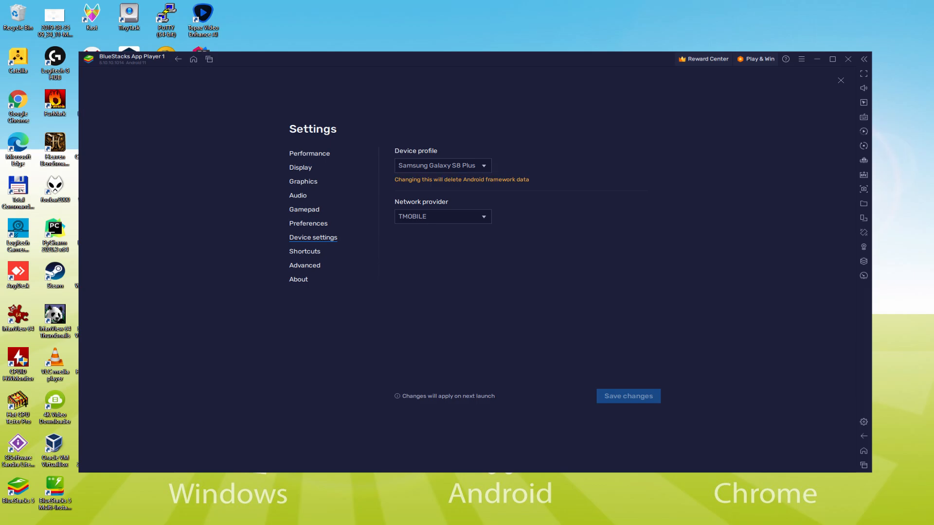
left_click(841, 80)
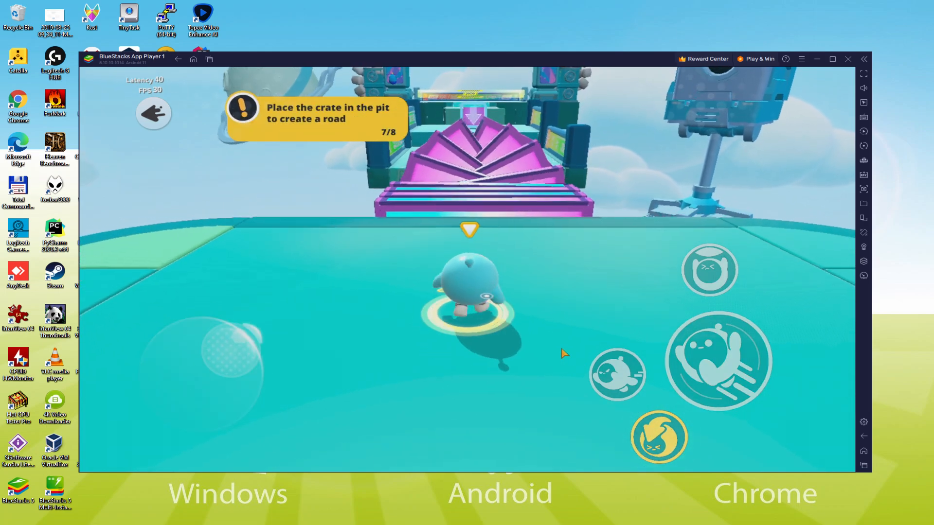